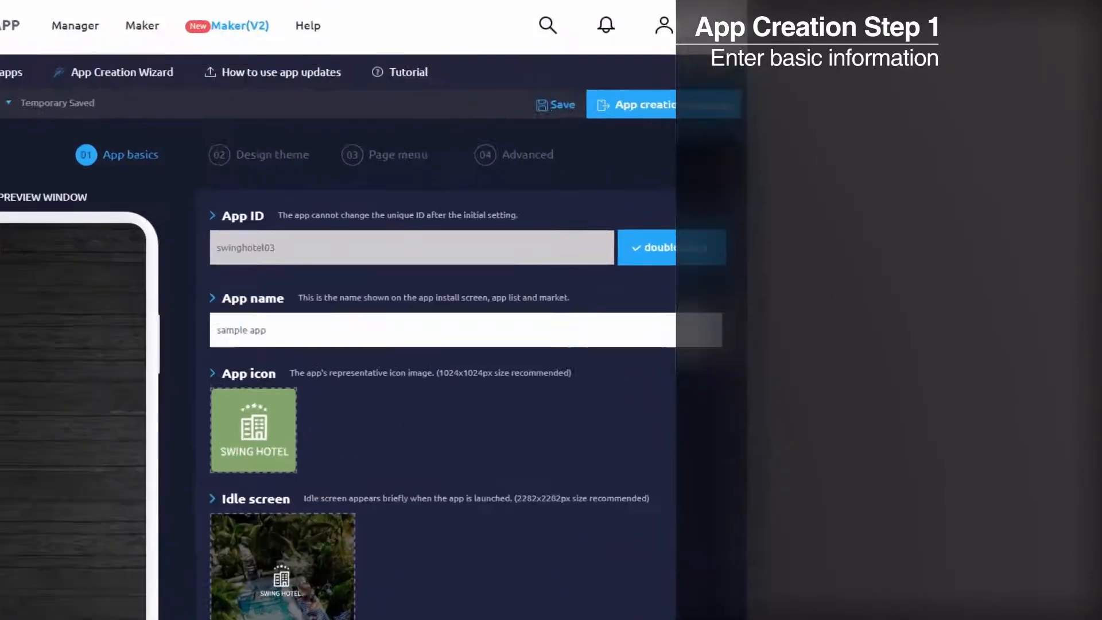
Step: Choose the Slide menu prototype and a colour, and add a News&Event page menu
scroll(down, 3)
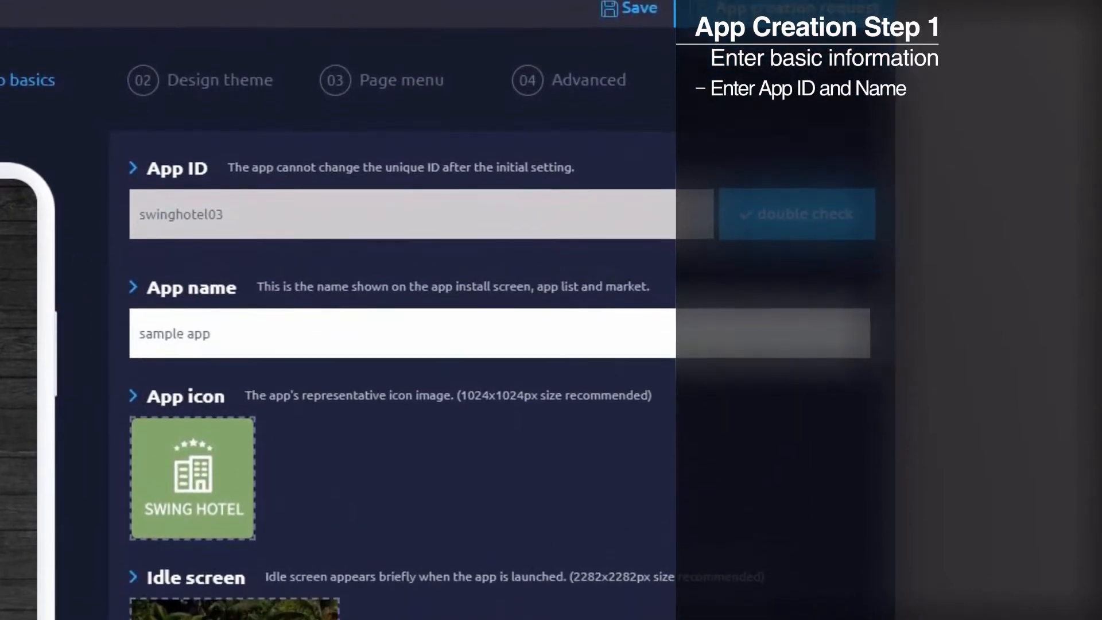
scroll(down, 3)
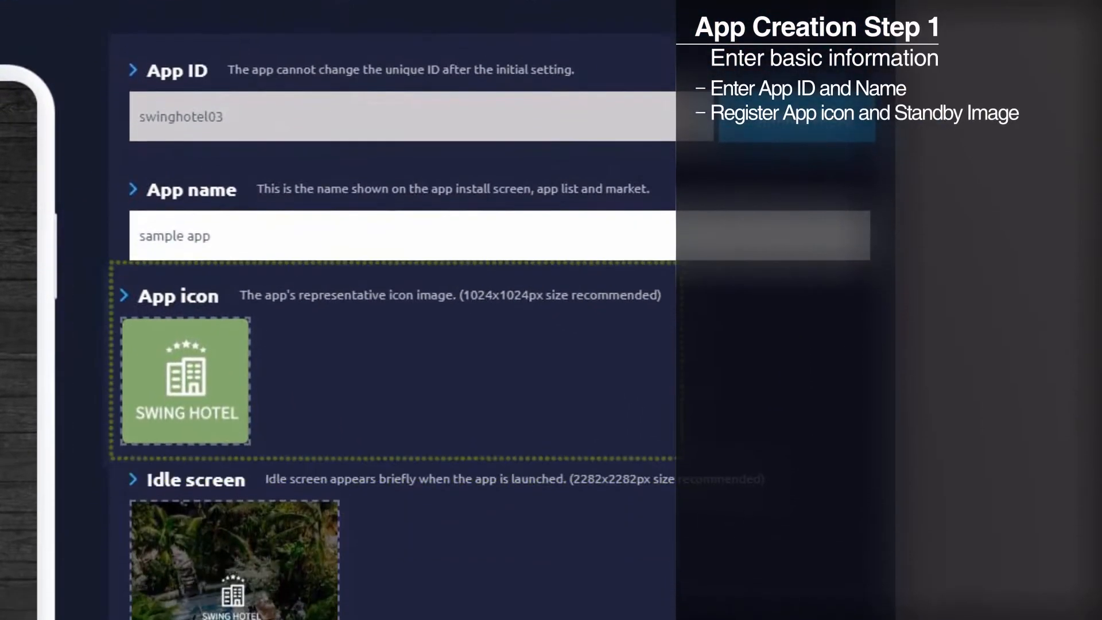
scroll(down, 3)
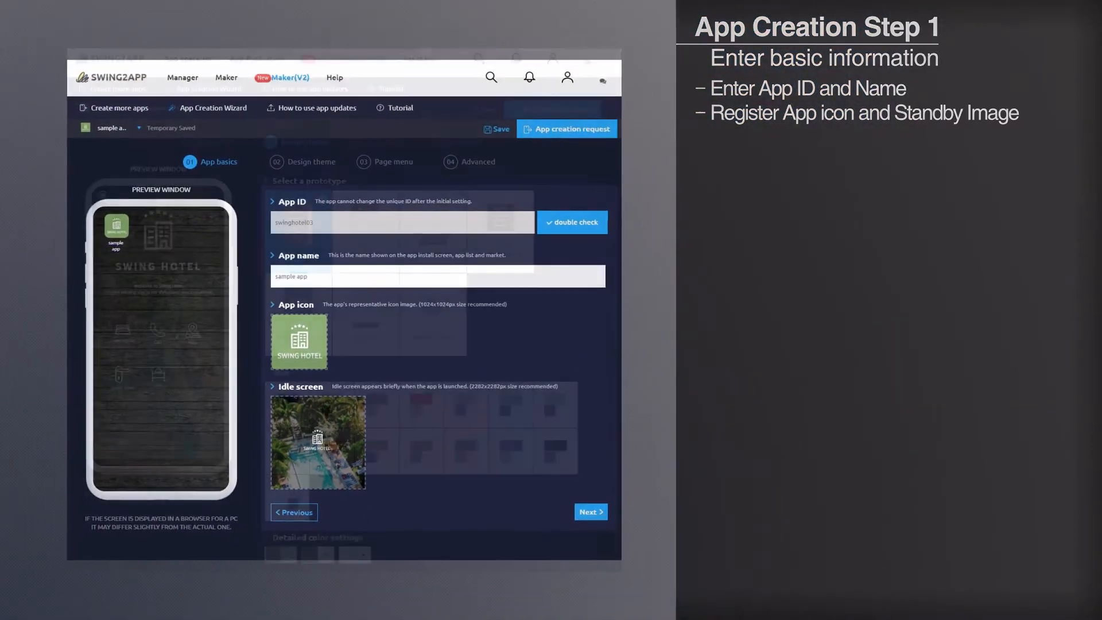
click(590, 511)
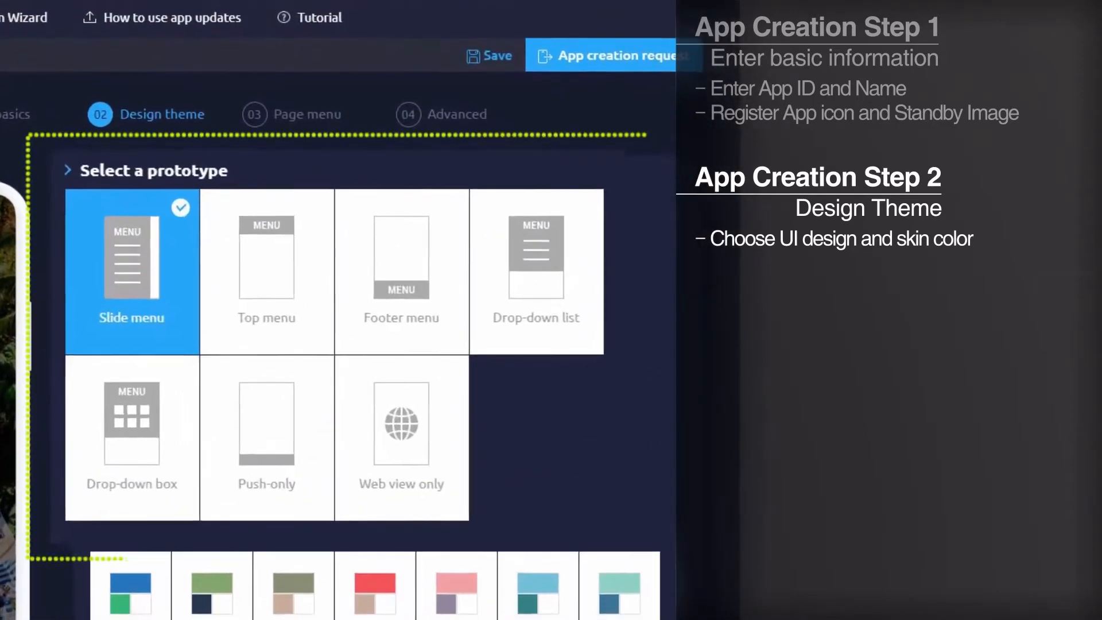
scroll(down, 3)
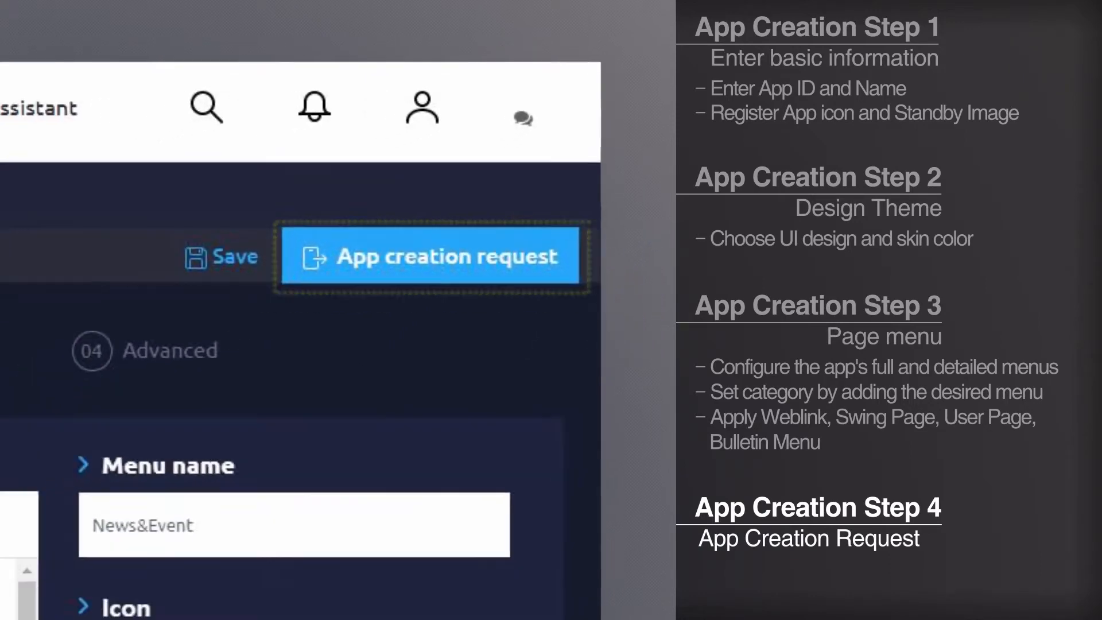
Step: Open Production history for sample app version 1.6 and show the QR-code Preview page
click(430, 255)
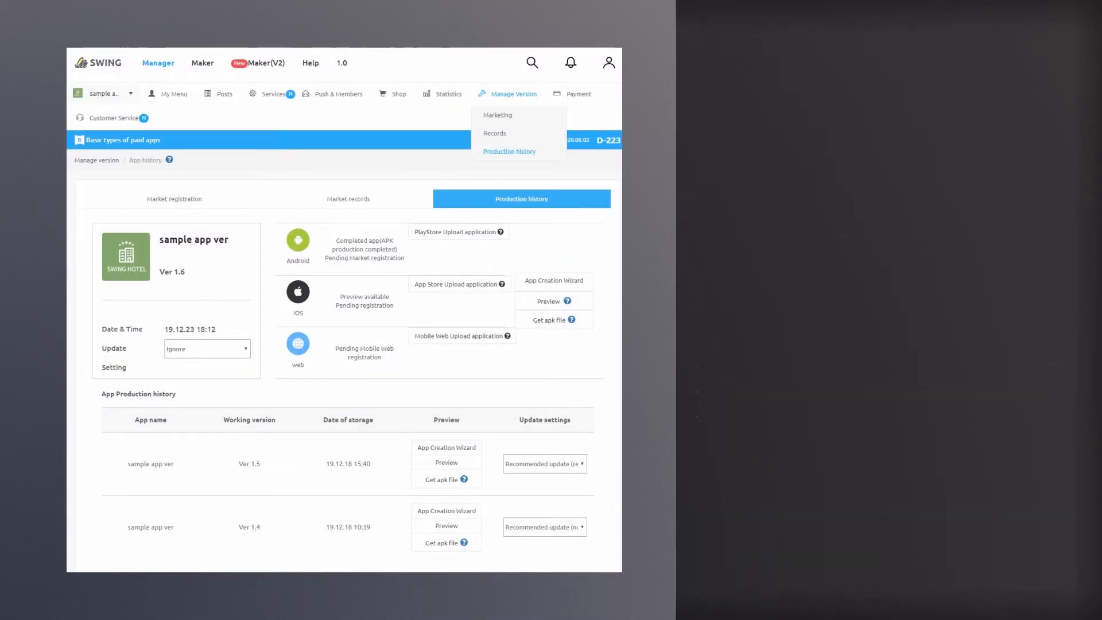
click(553, 301)
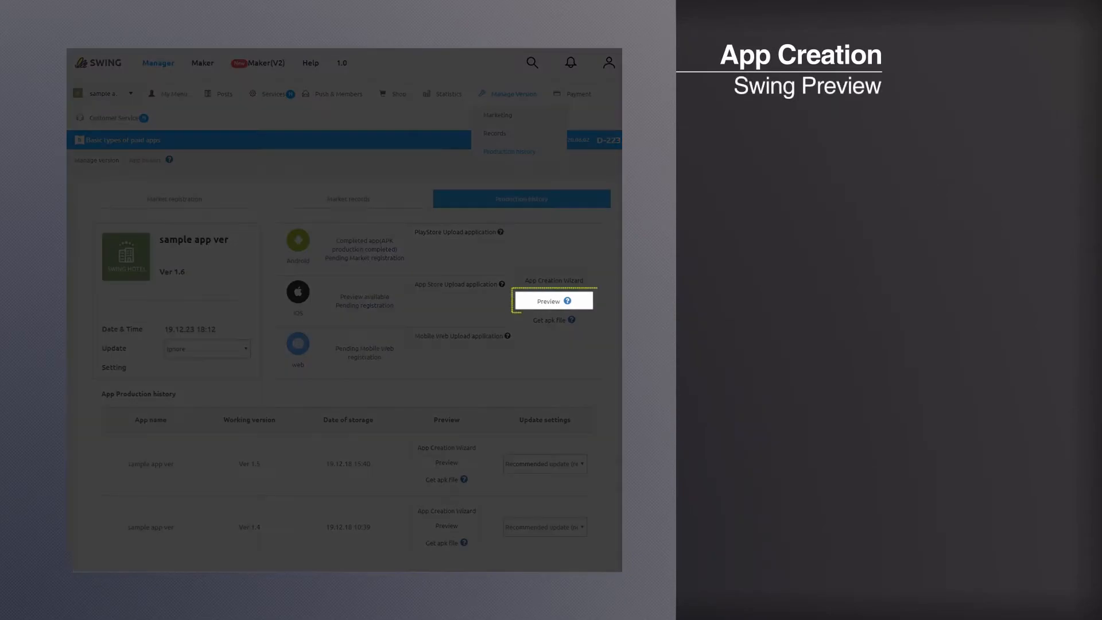
click(554, 301)
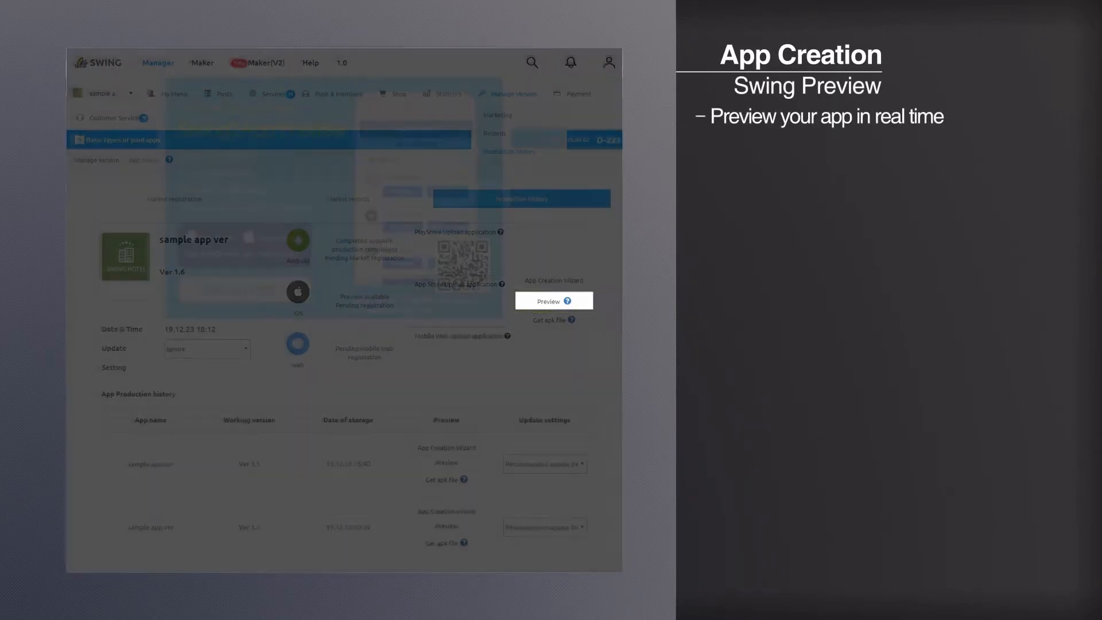
click(553, 300)
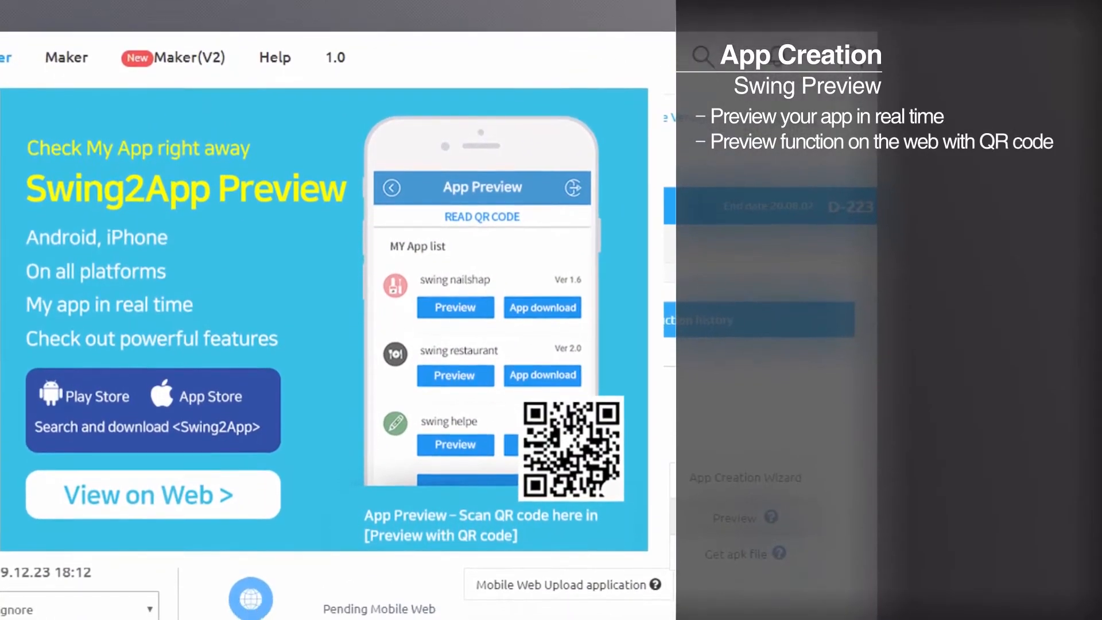
scroll(up, 3)
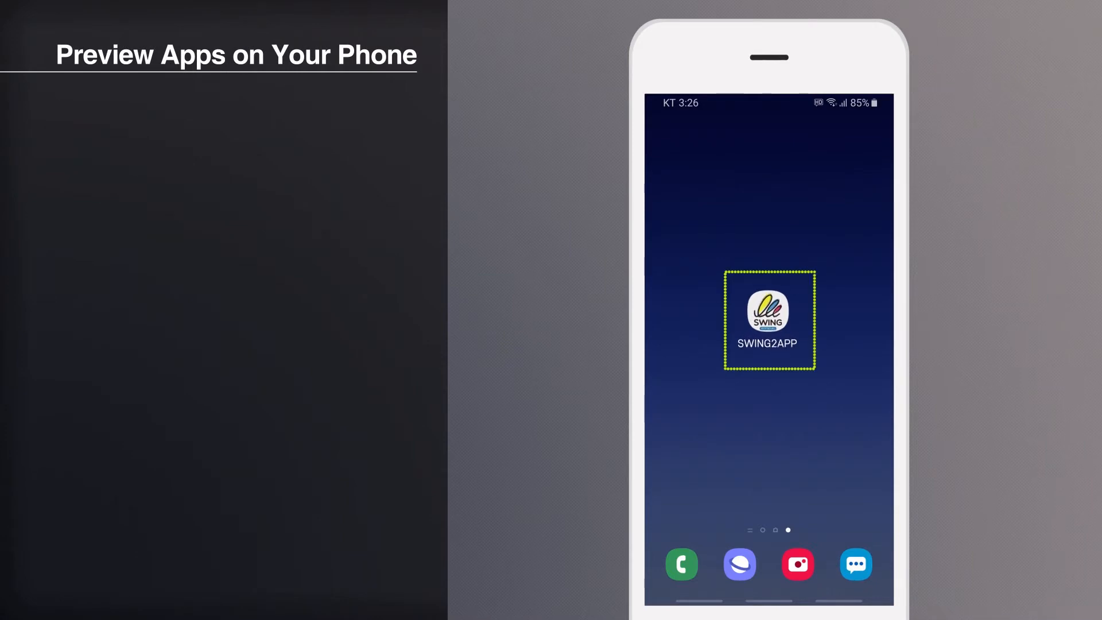
Step: Log in as Admin in the SWING2APP phone app and open swing Hotel app's preview
click(768, 317)
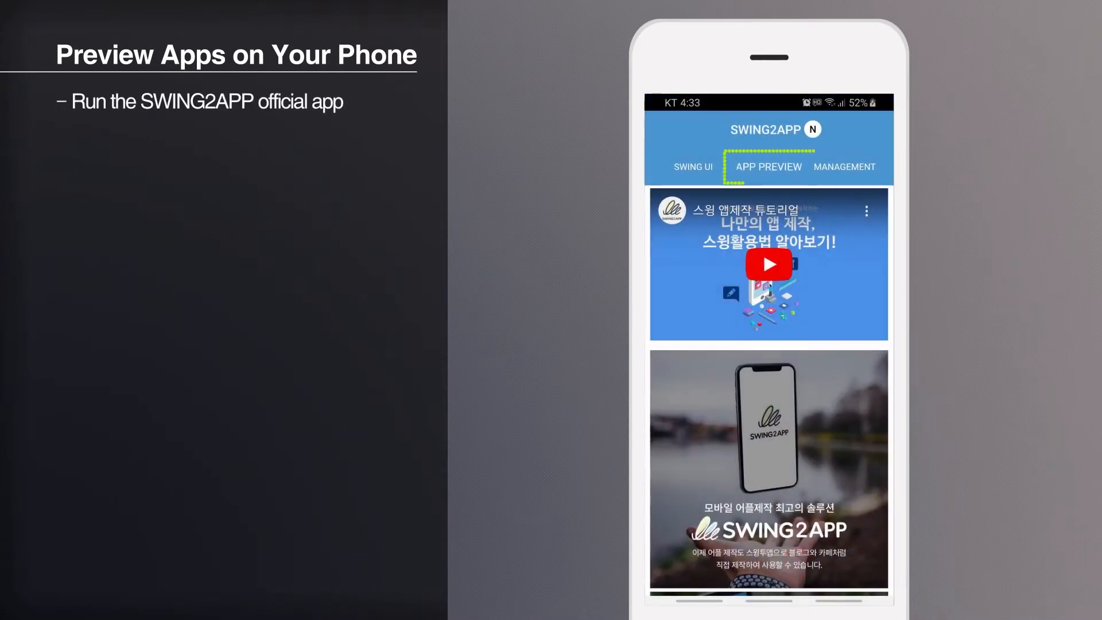
click(767, 167)
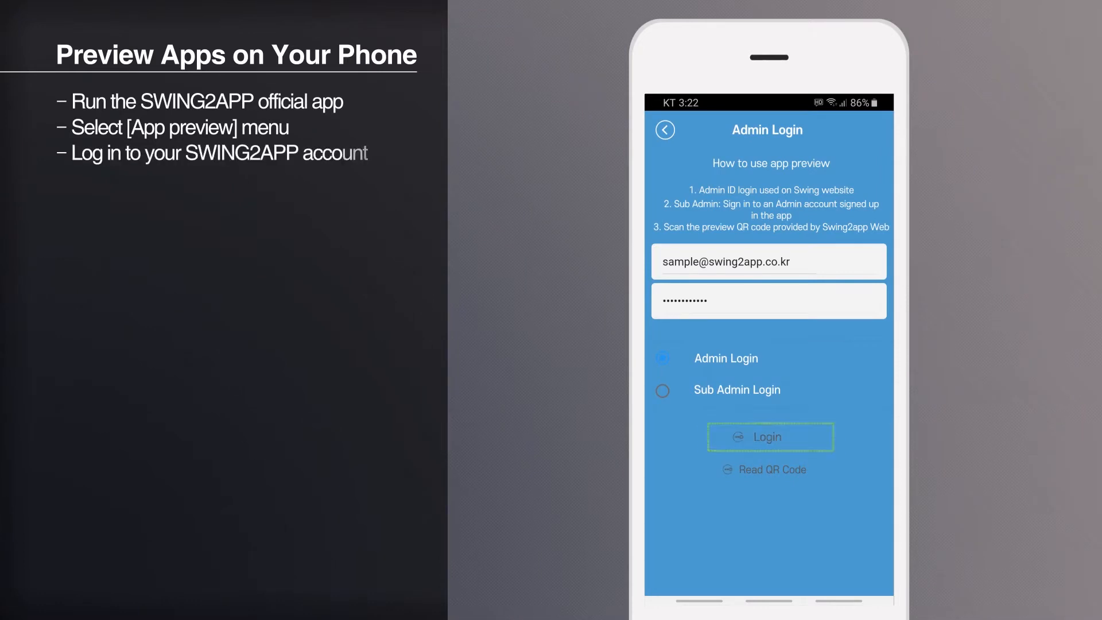
click(769, 437)
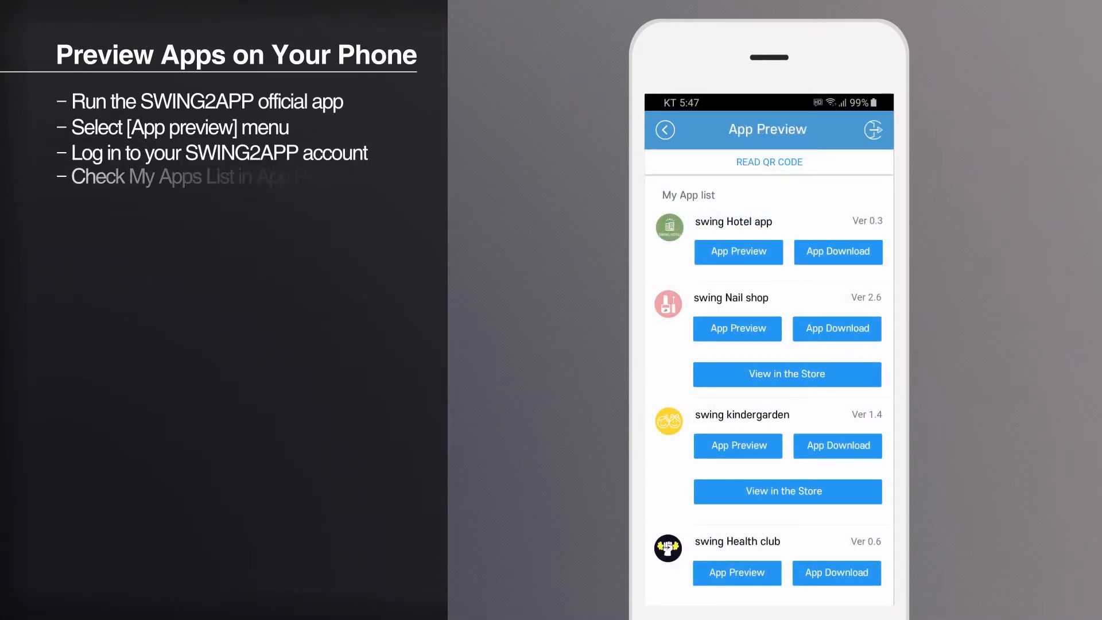
scroll(down, 3)
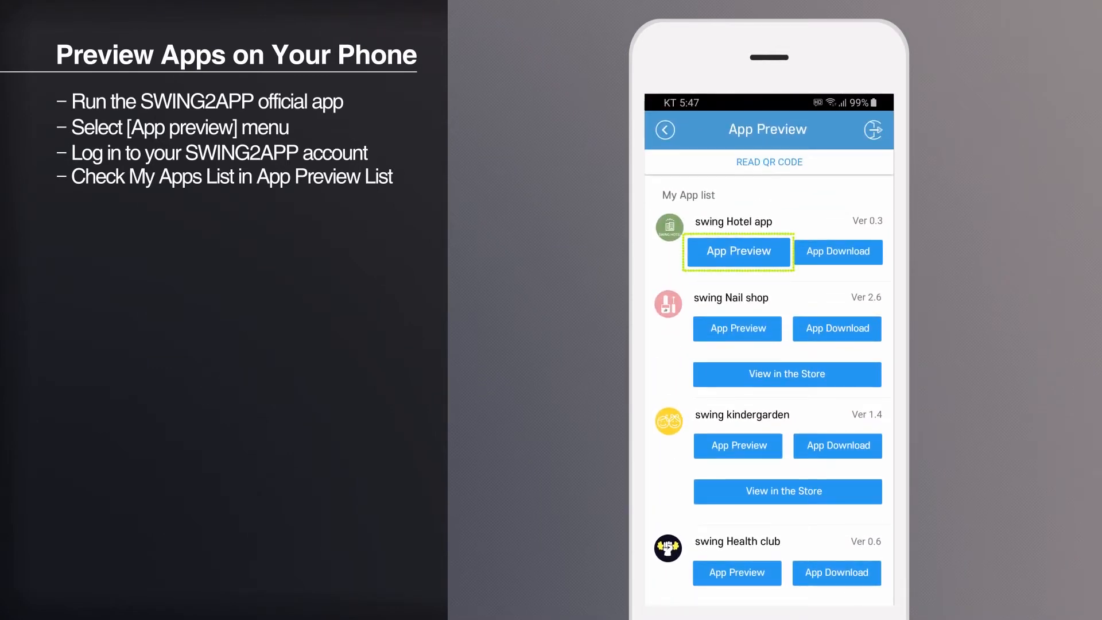
click(737, 252)
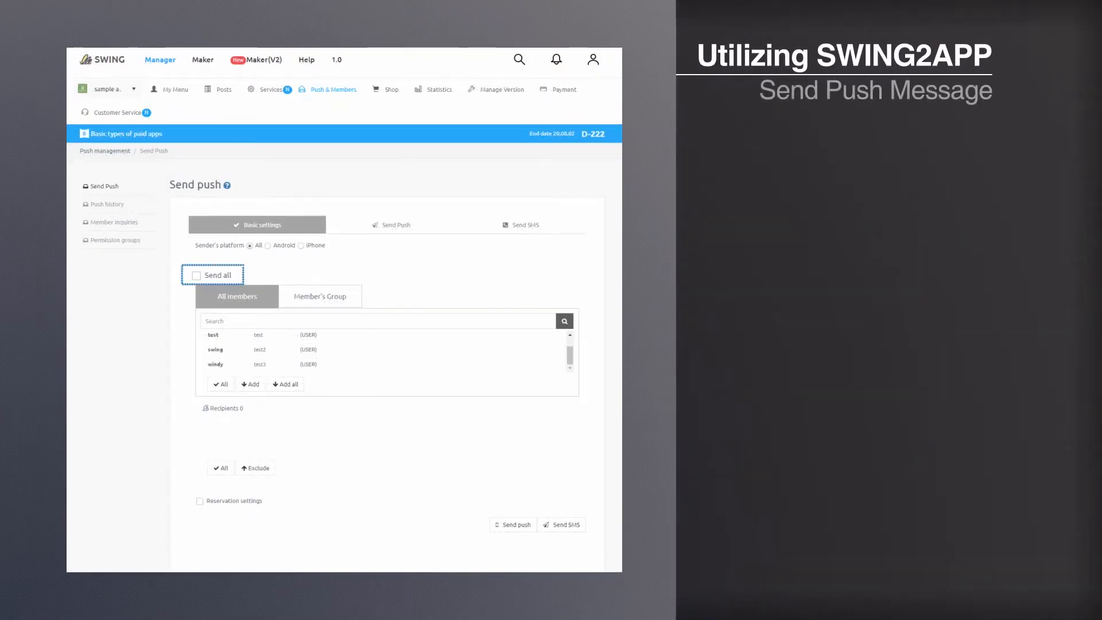
Step: Prepare a Send all push with an attached image and Link Wizard options
click(200, 275)
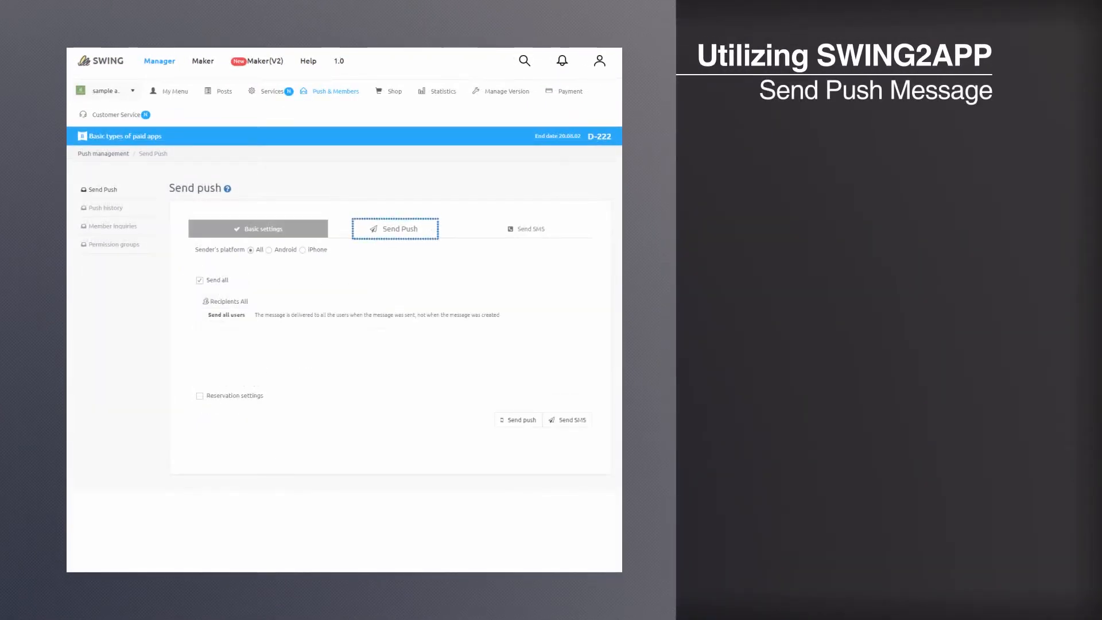
click(396, 229)
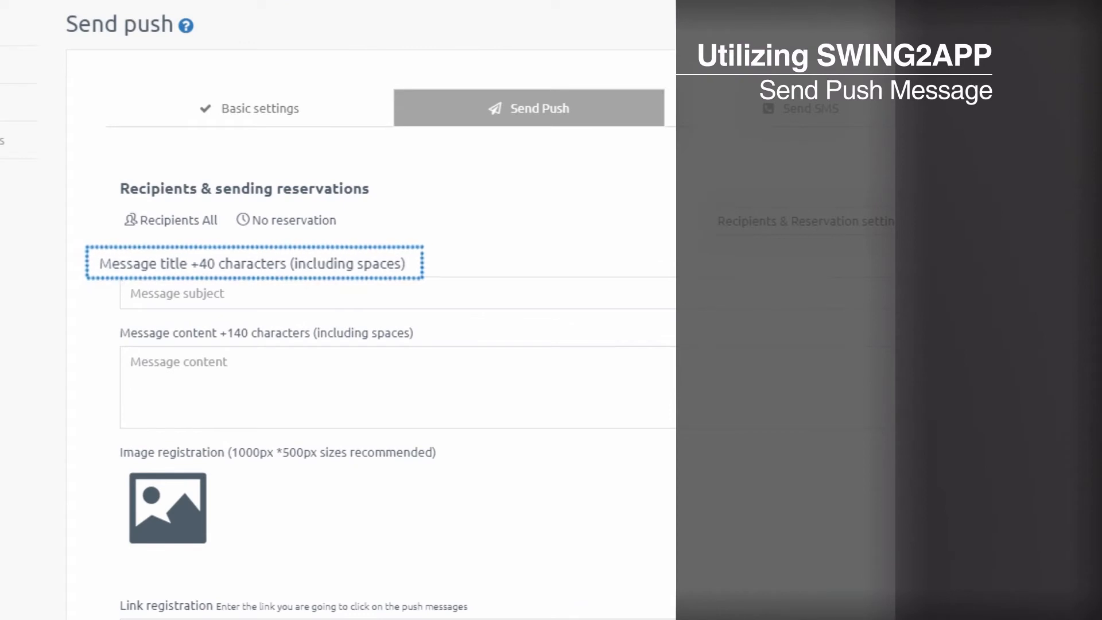
scroll(down, 3)
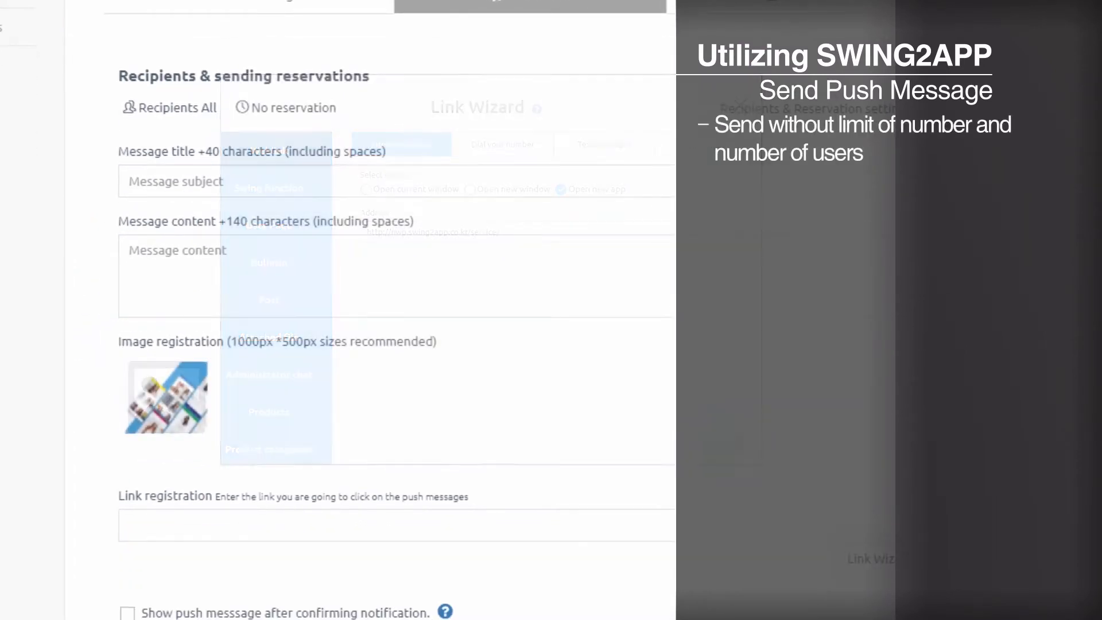
click(477, 106)
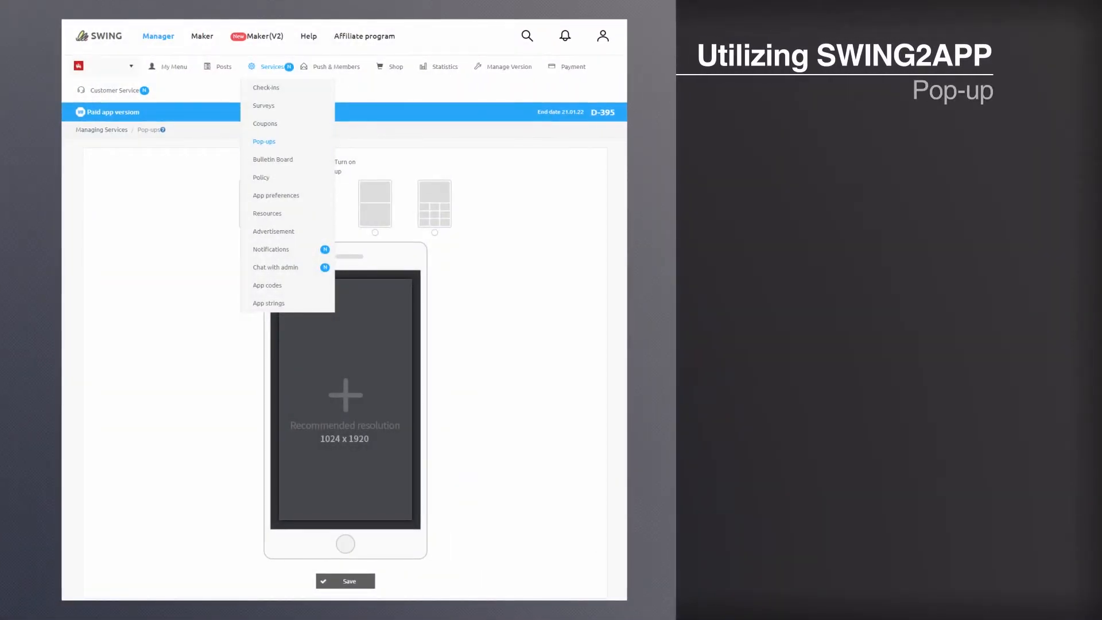
Step: Enable the pop-up with a single-image layout using the pizza photo, and save
click(344, 392)
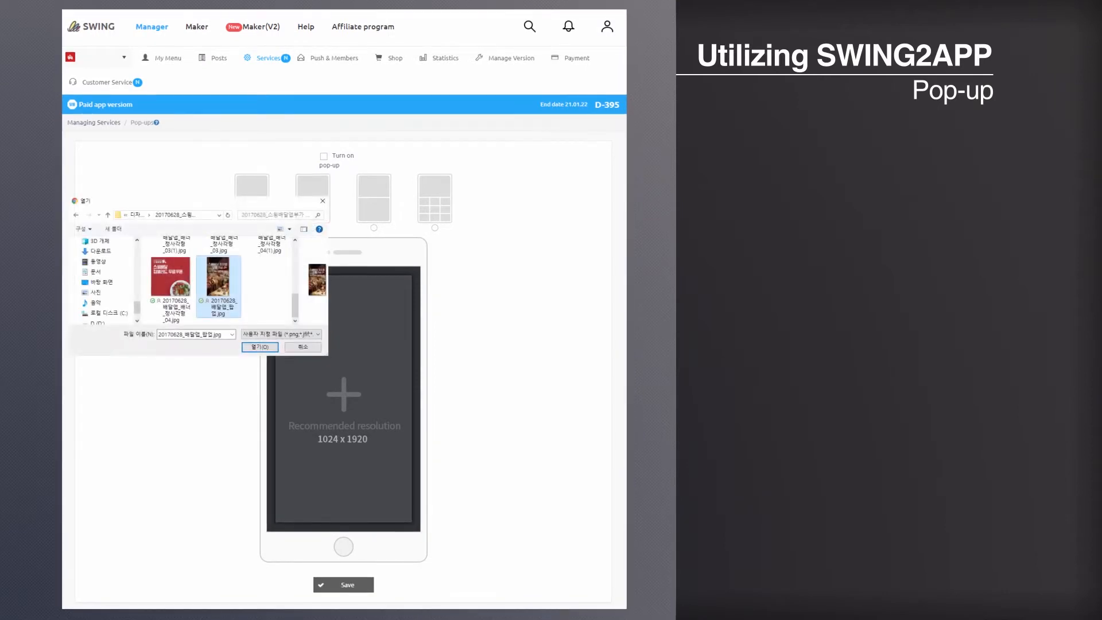
click(259, 347)
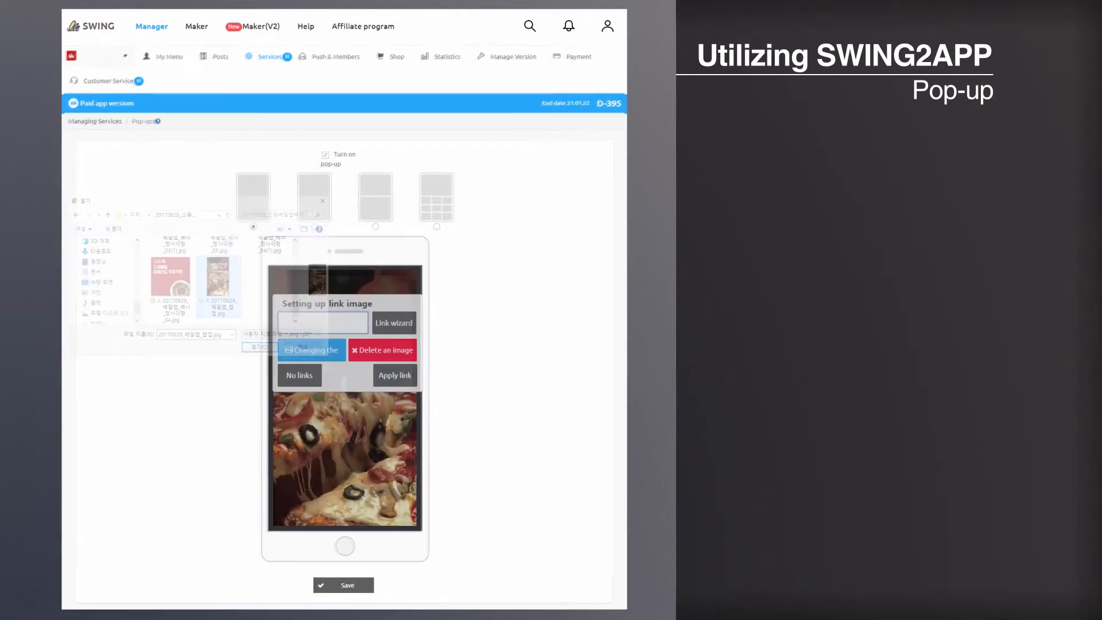
click(258, 347)
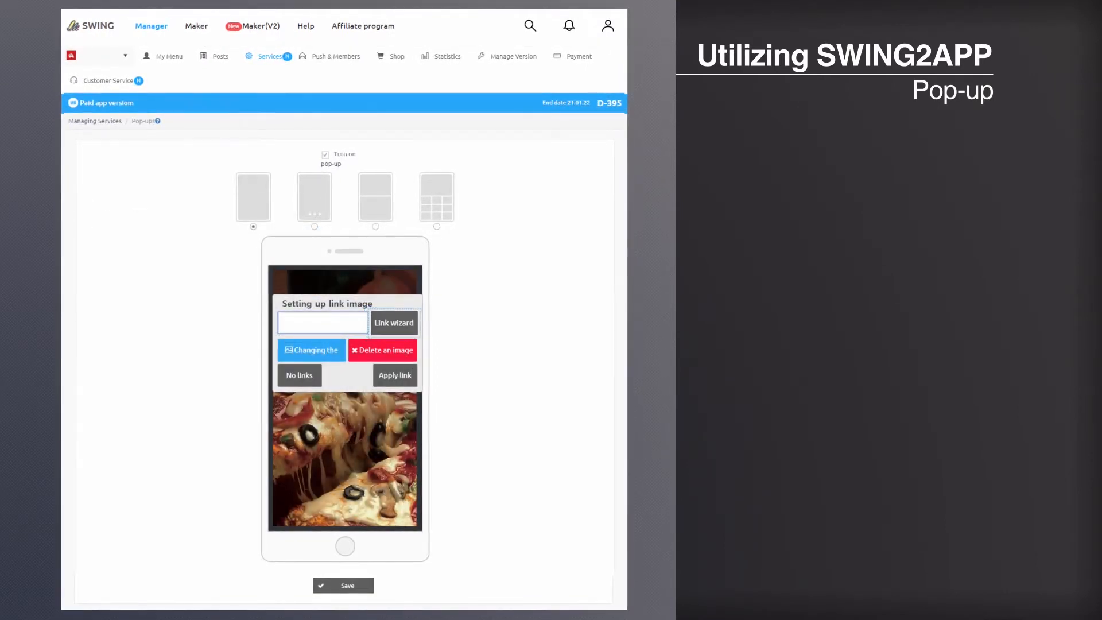
click(394, 323)
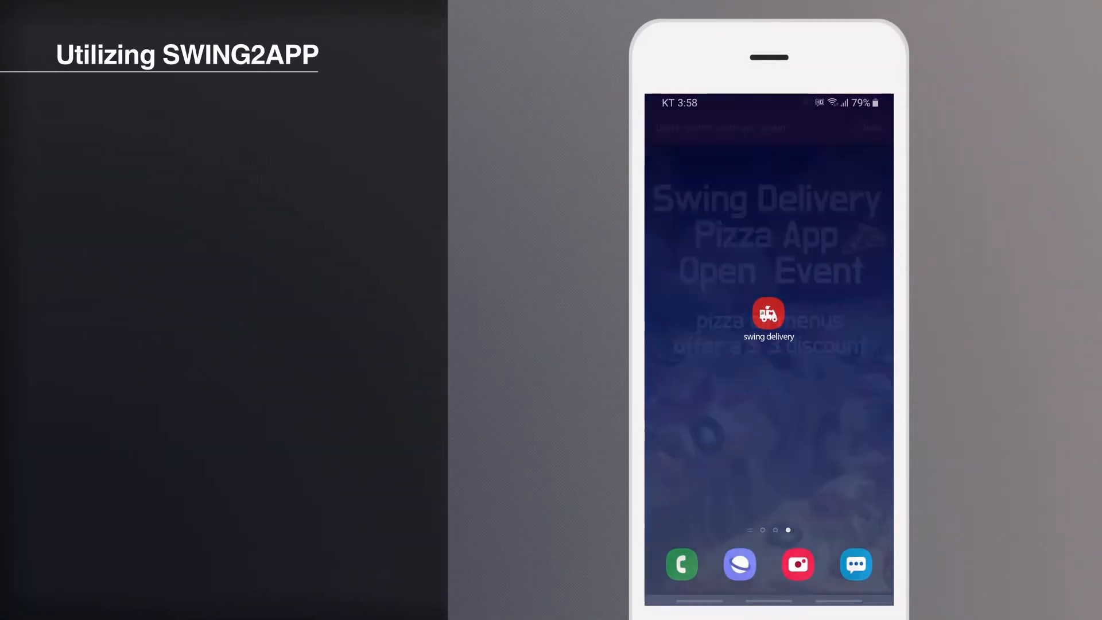
Step: Launch the swing delivery app on the phone to show the $3 Open Event pop-up
click(768, 315)
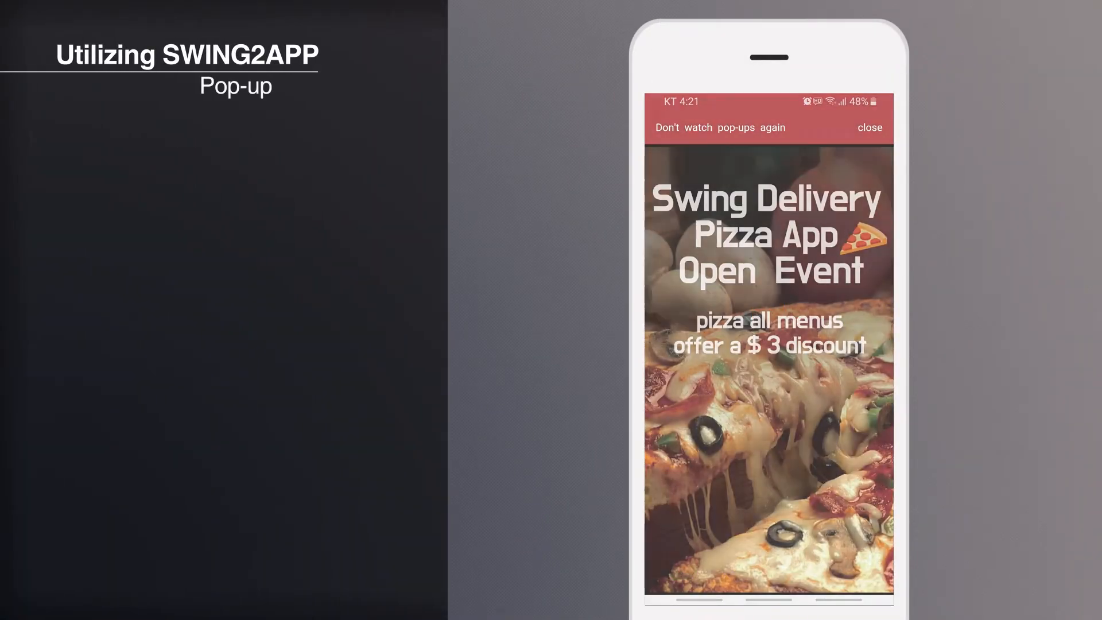
click(769, 330)
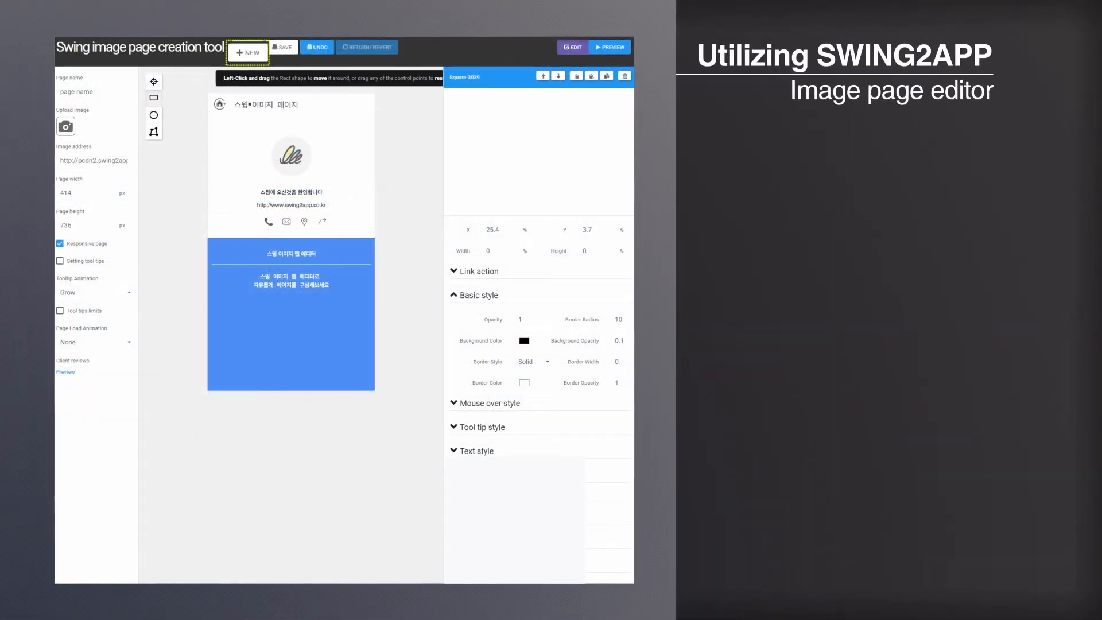
Step: Build an image page from the step-by-step guide image with link areas, linked via Image map
click(65, 127)
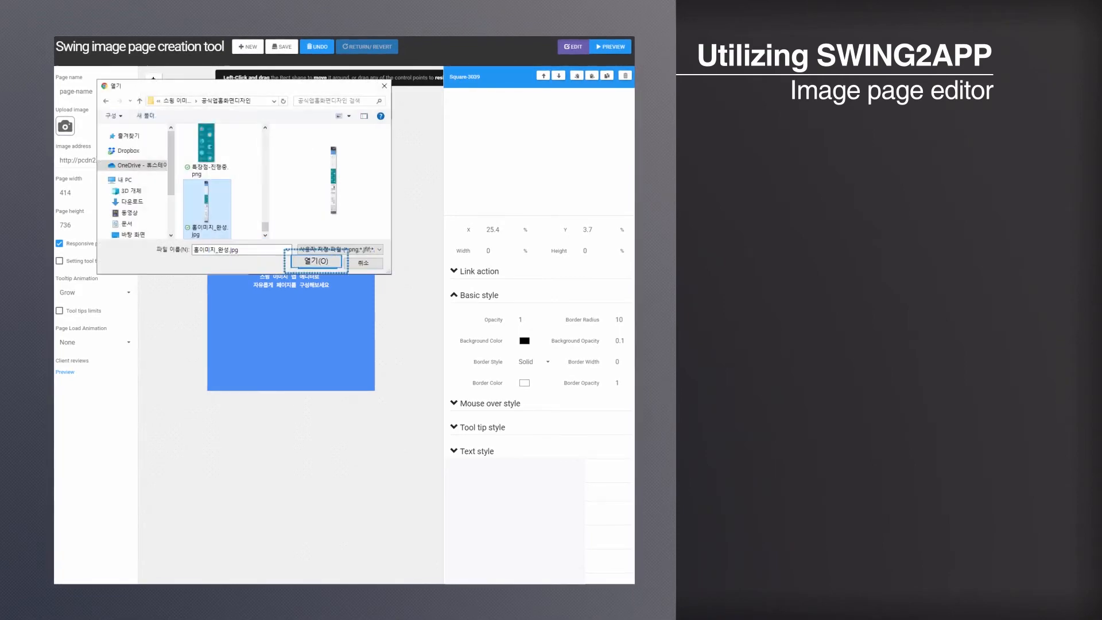
click(316, 260)
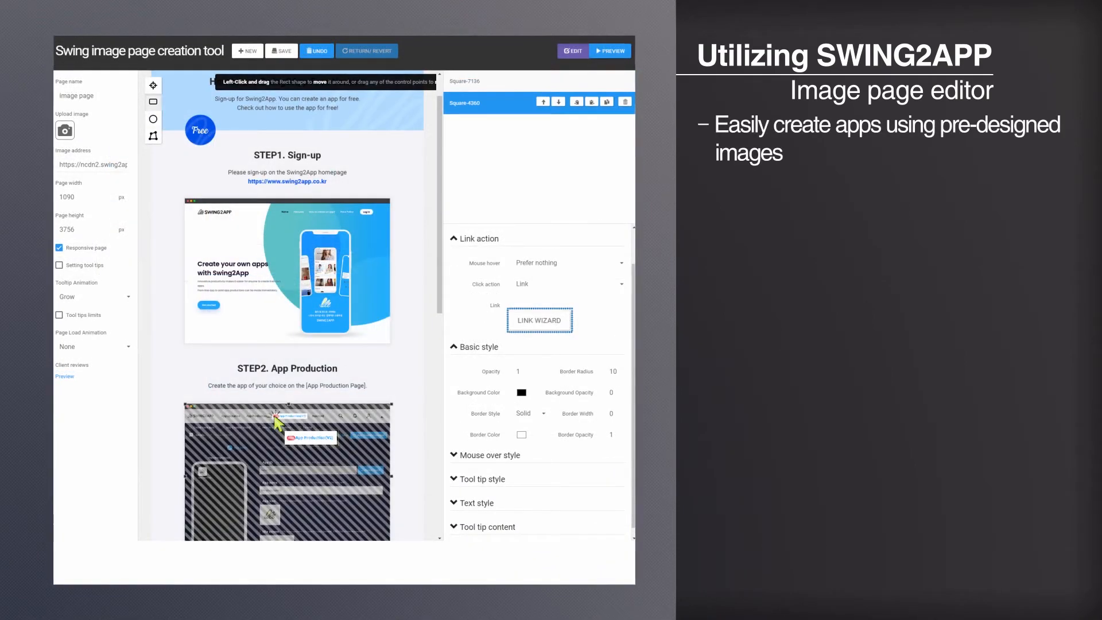
click(540, 320)
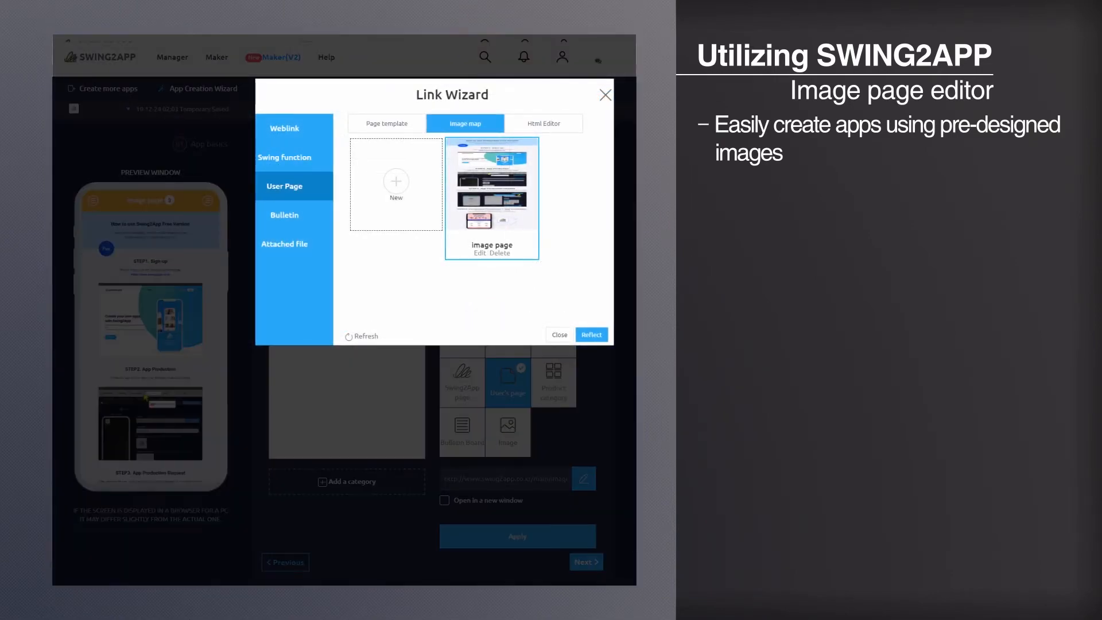
click(559, 334)
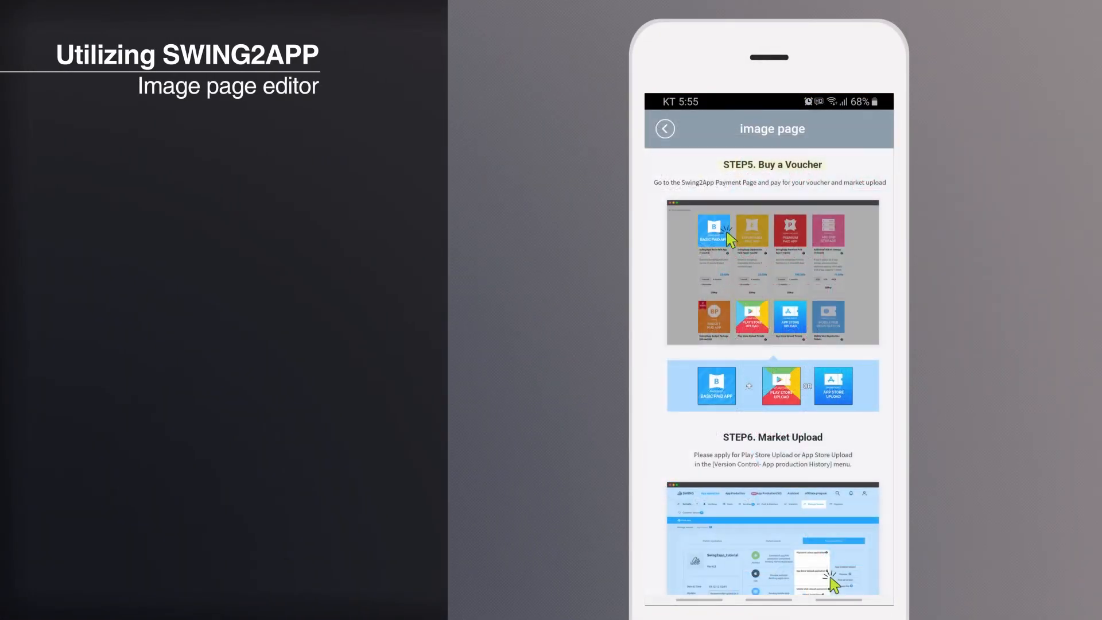
click(714, 232)
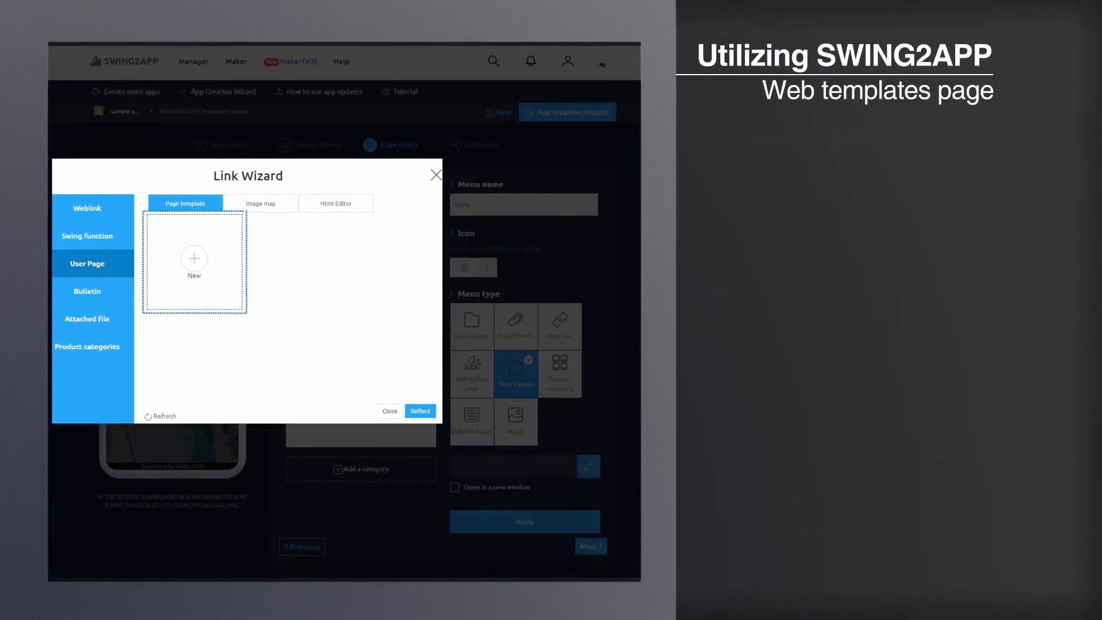
Step: Add a HOTEL list page to the Hotel template describing lobby_Bar on Swing Hotel 1F
click(194, 258)
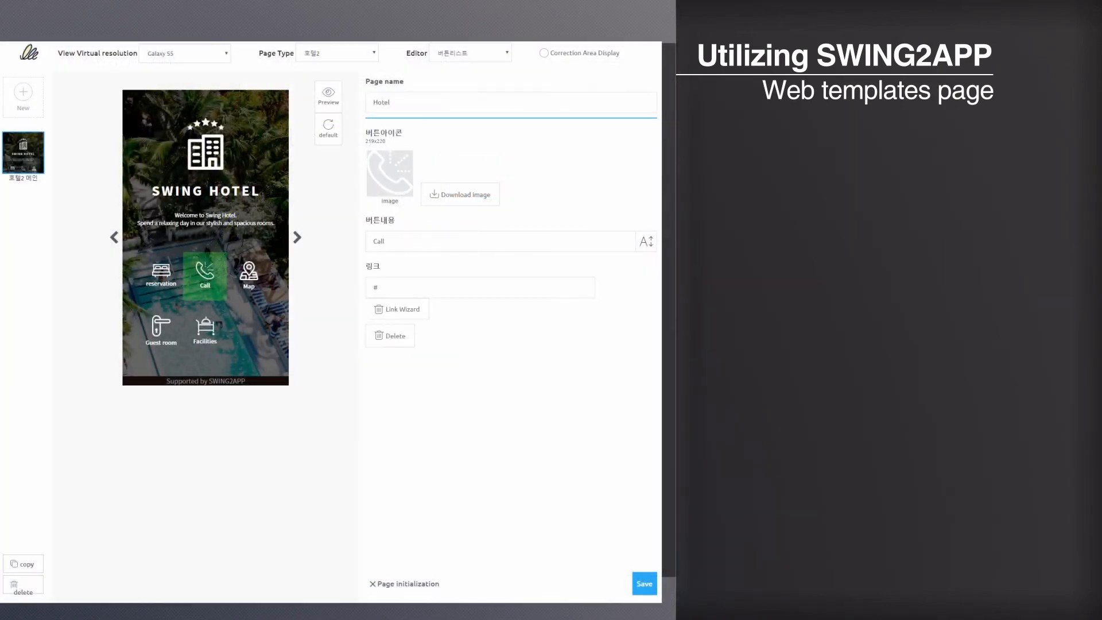
click(22, 97)
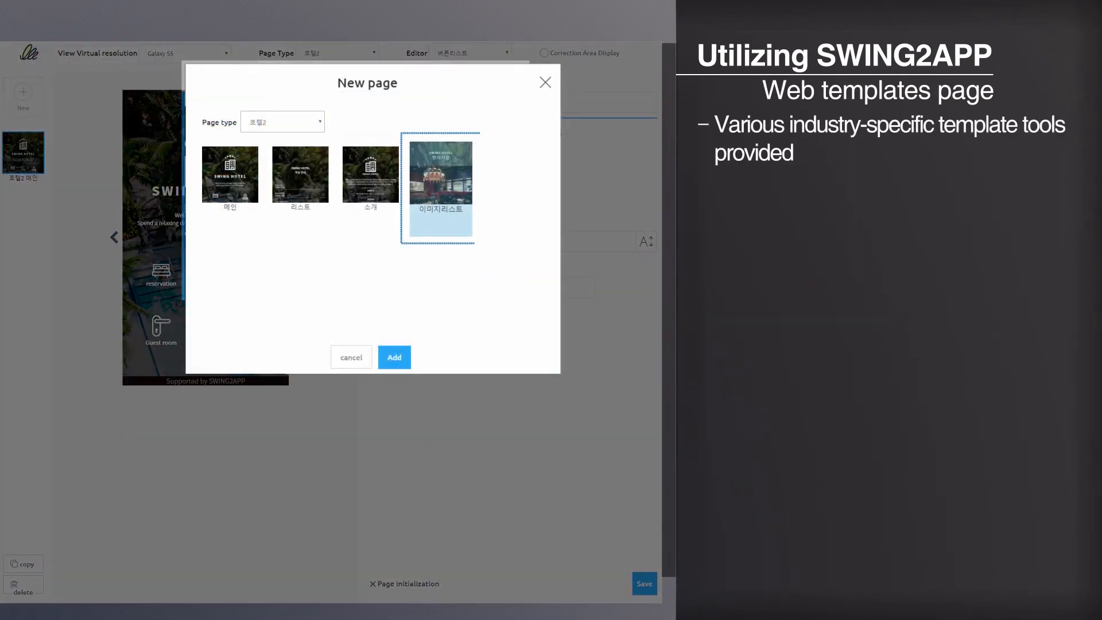
click(394, 357)
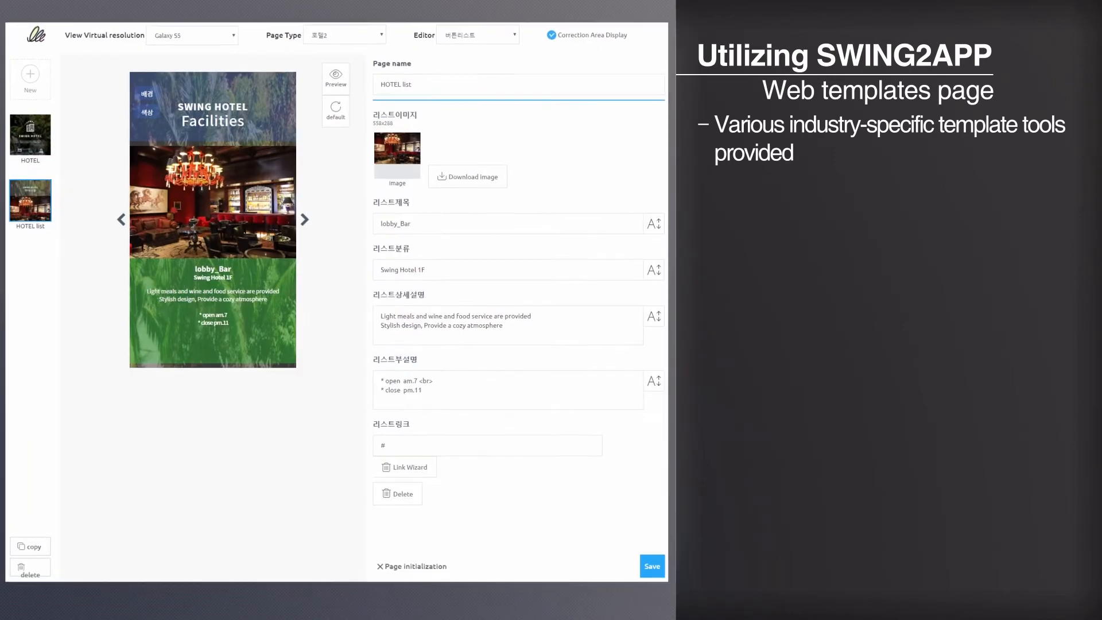
click(396, 154)
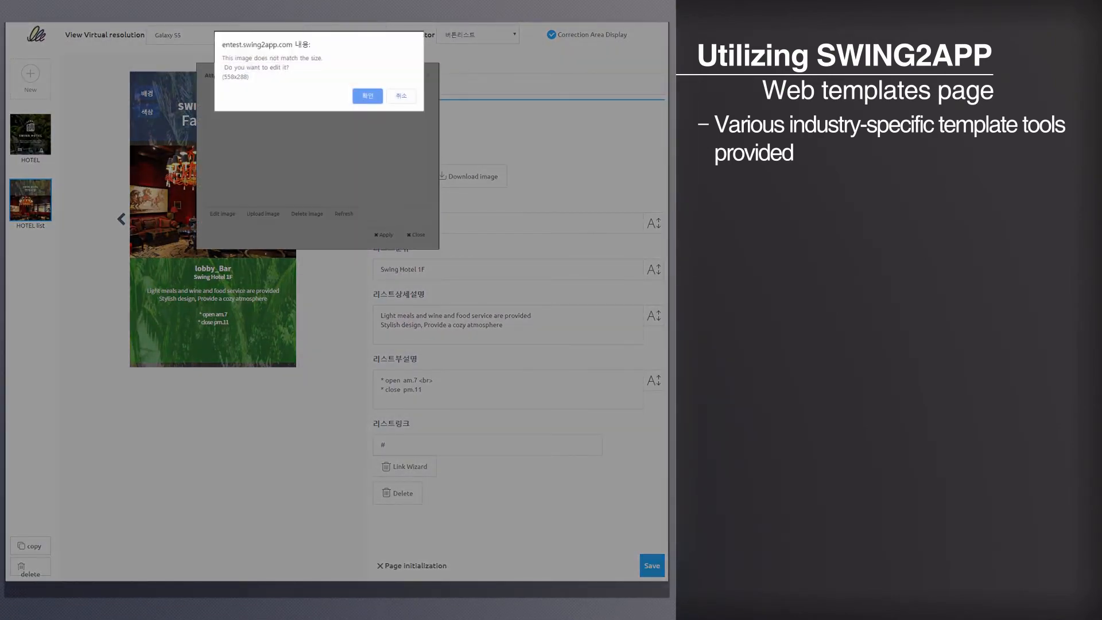
click(400, 96)
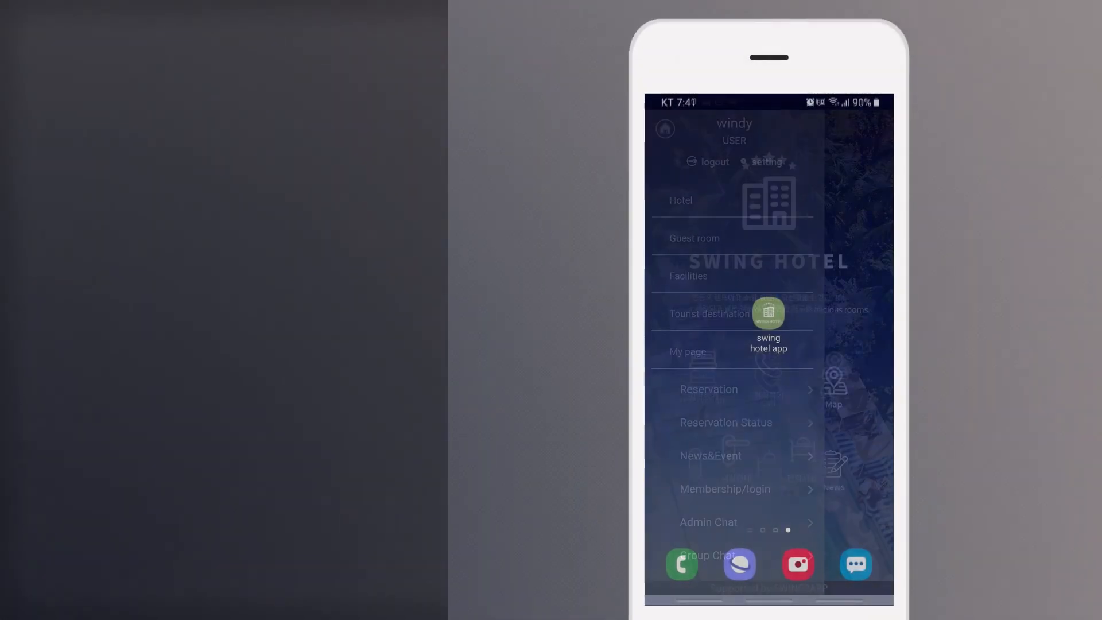
Step: Open Group Chat from the swing hotel app's side menu, entering the room password
click(680, 200)
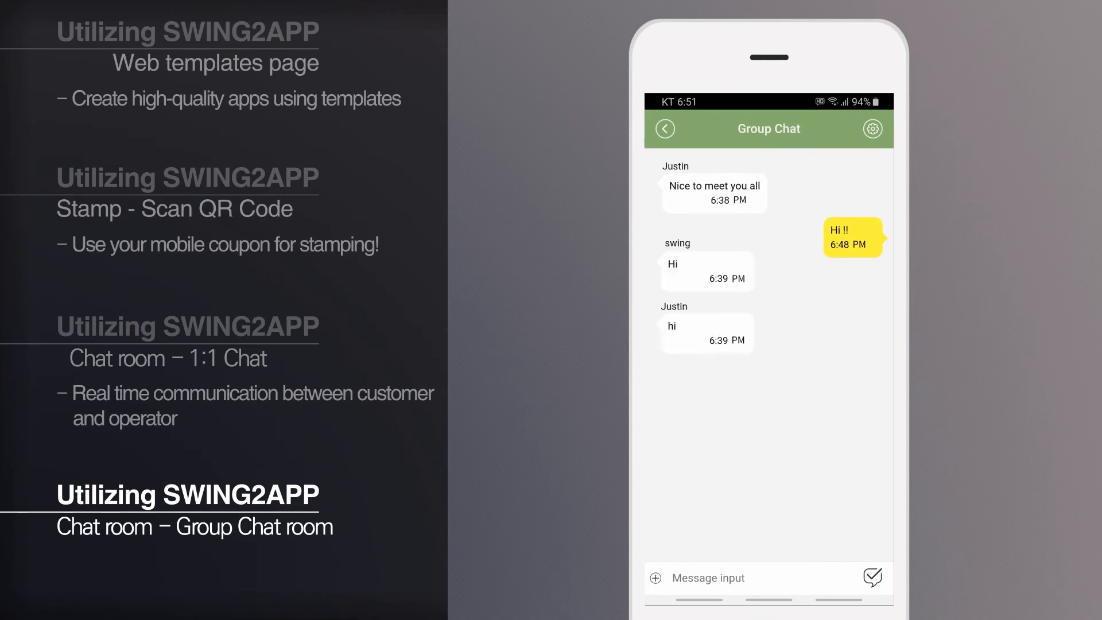
click(871, 128)
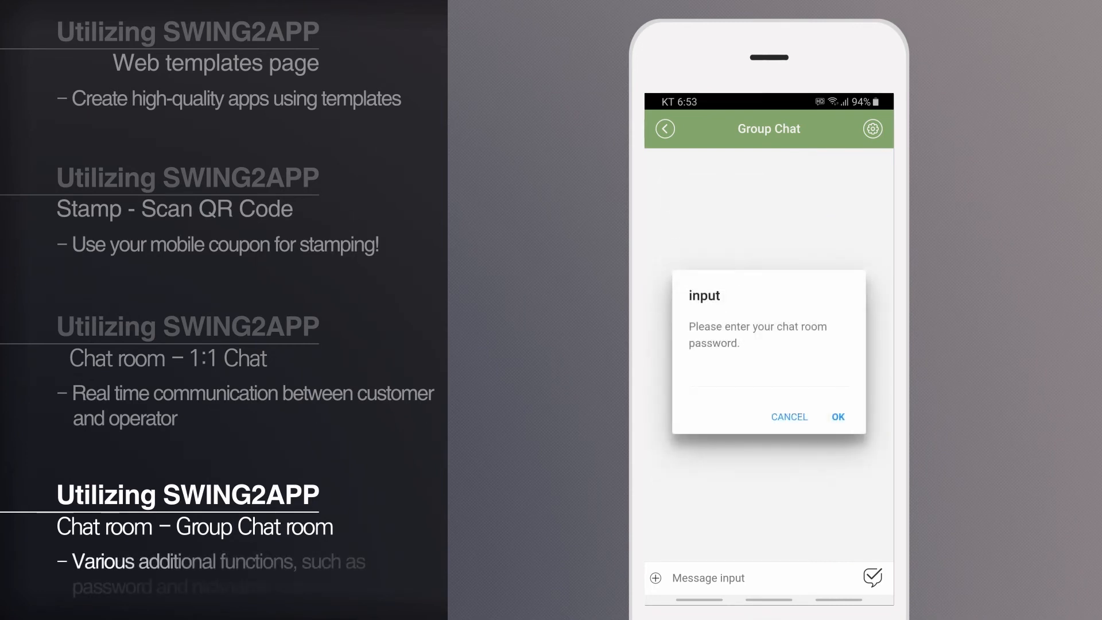
click(837, 416)
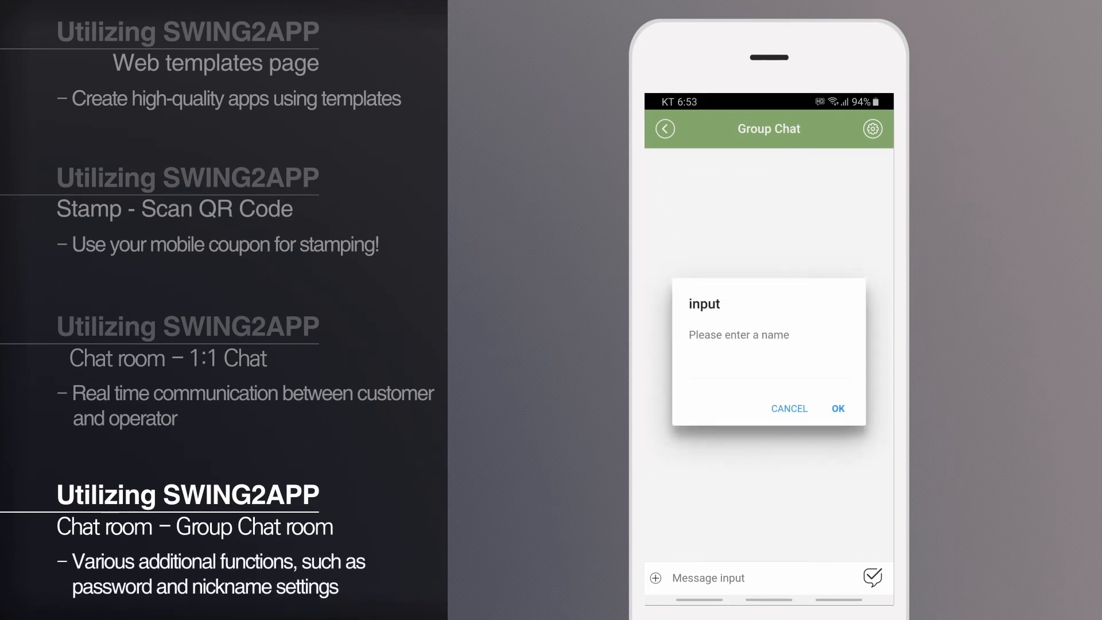